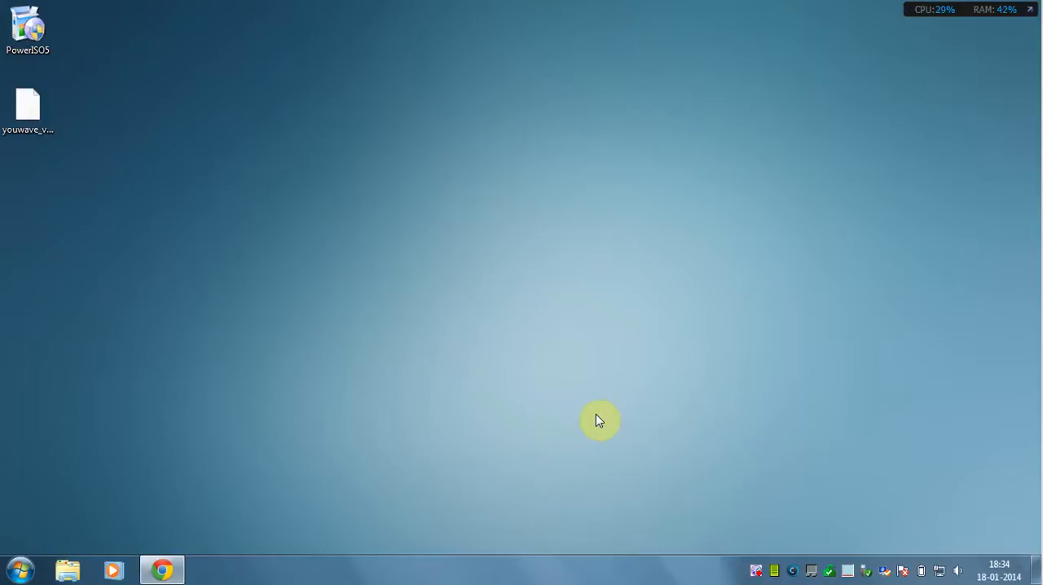
{"action": "mouse_move", "coordinate": [515, 450]}
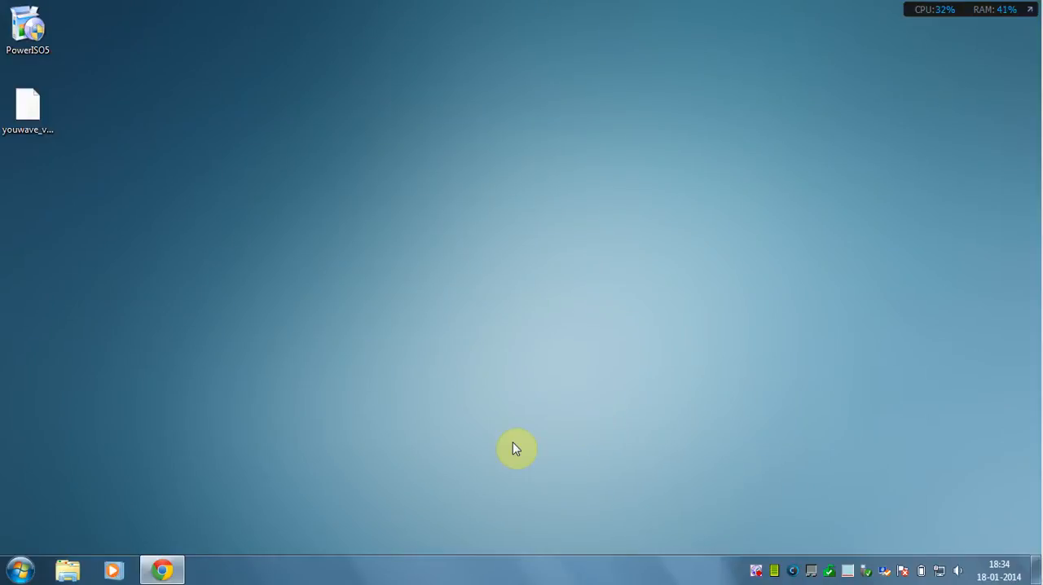
{"action": "mouse_move", "coordinate": [209, 549]}
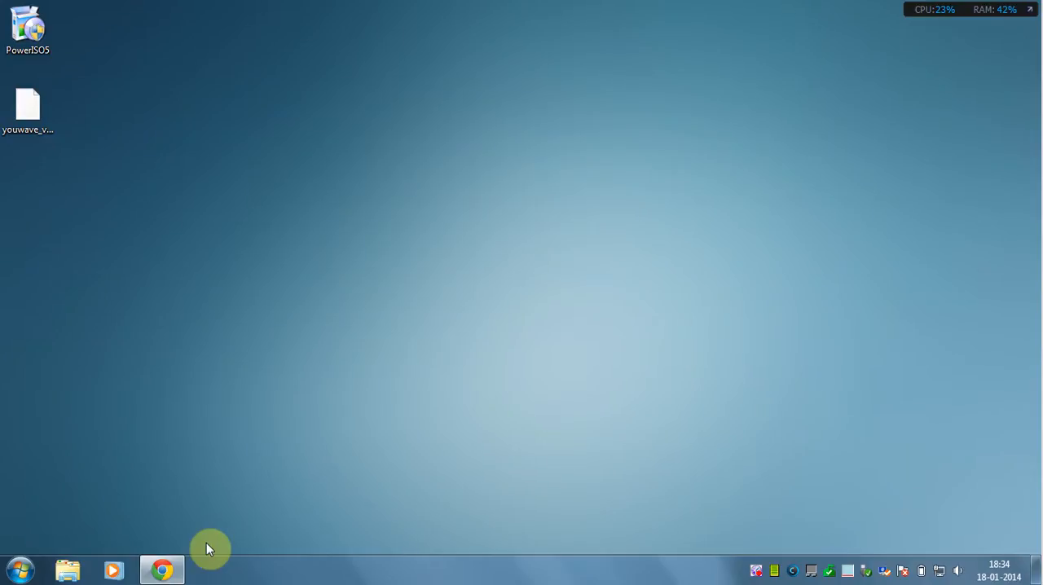
Launch the downloaded PowerISO 5.5 installer from the browser window
{"action": "left_click", "coordinate": [148, 567]}
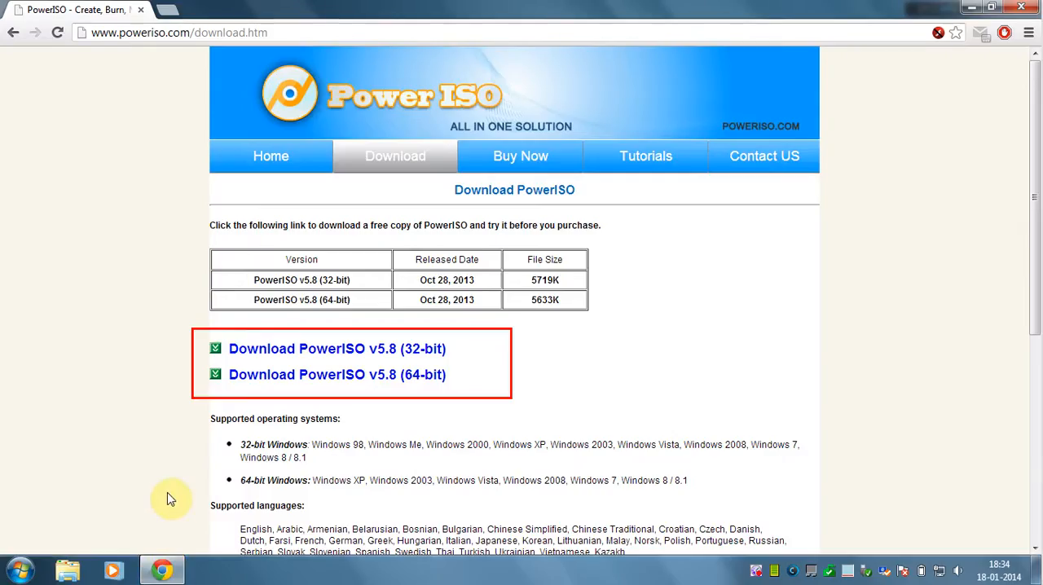
{"action": "mouse_move", "coordinate": [173, 372]}
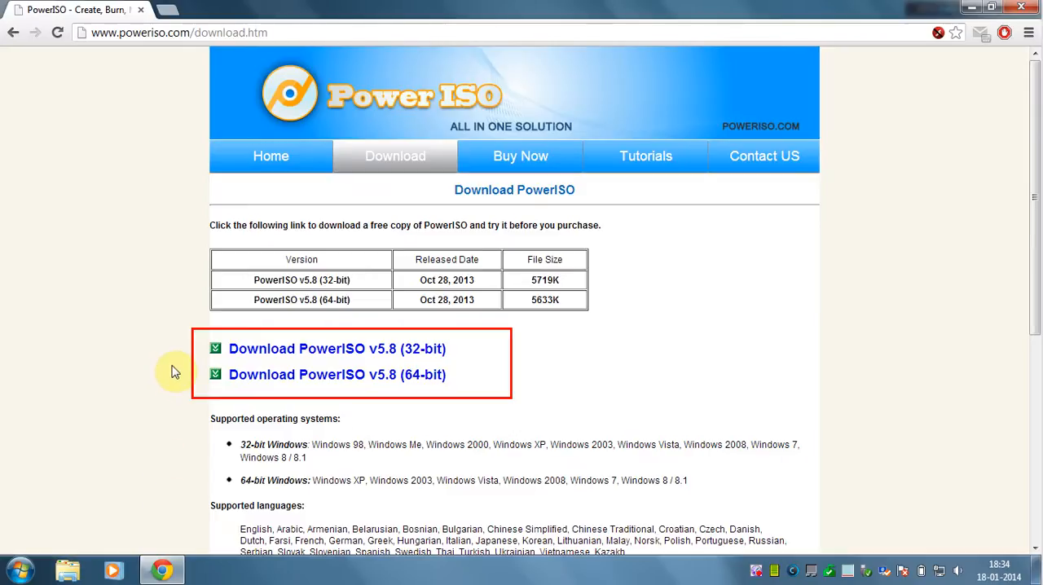
{"action": "mouse_move", "coordinate": [178, 369]}
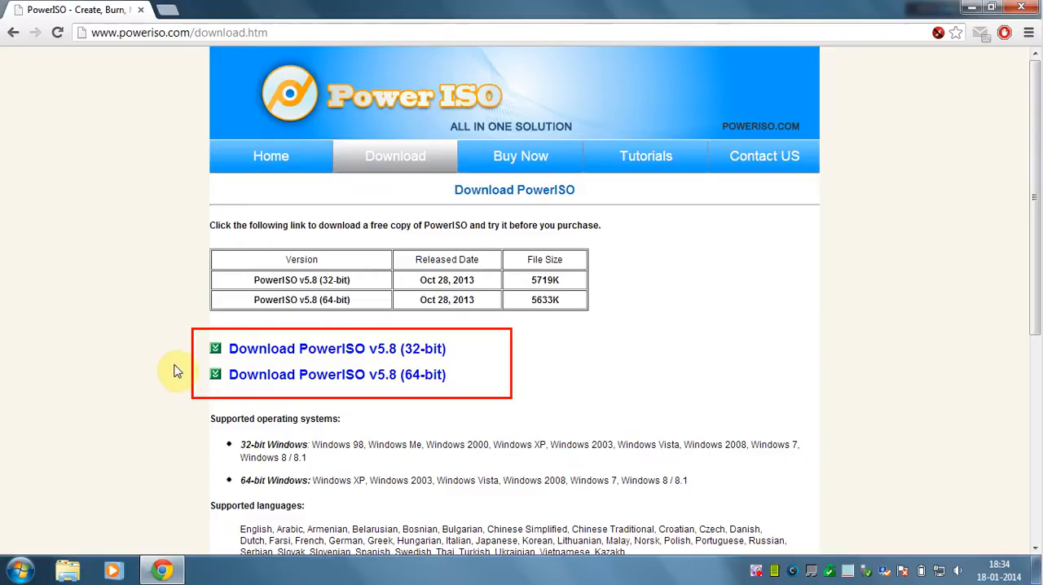
{"action": "left_click", "coordinate": [346, 348]}
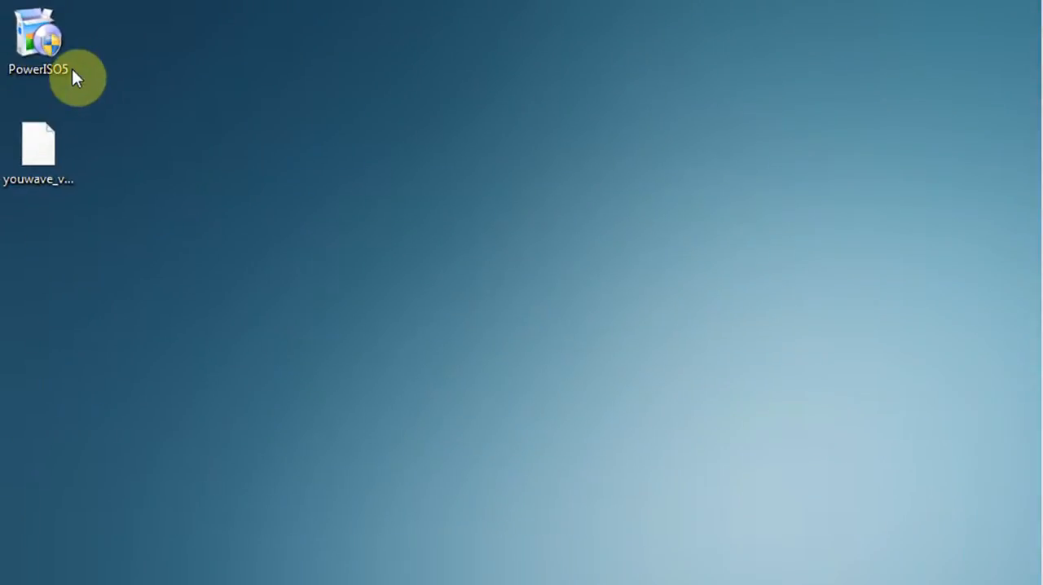
{"action": "right_click", "coordinate": [46, 39]}
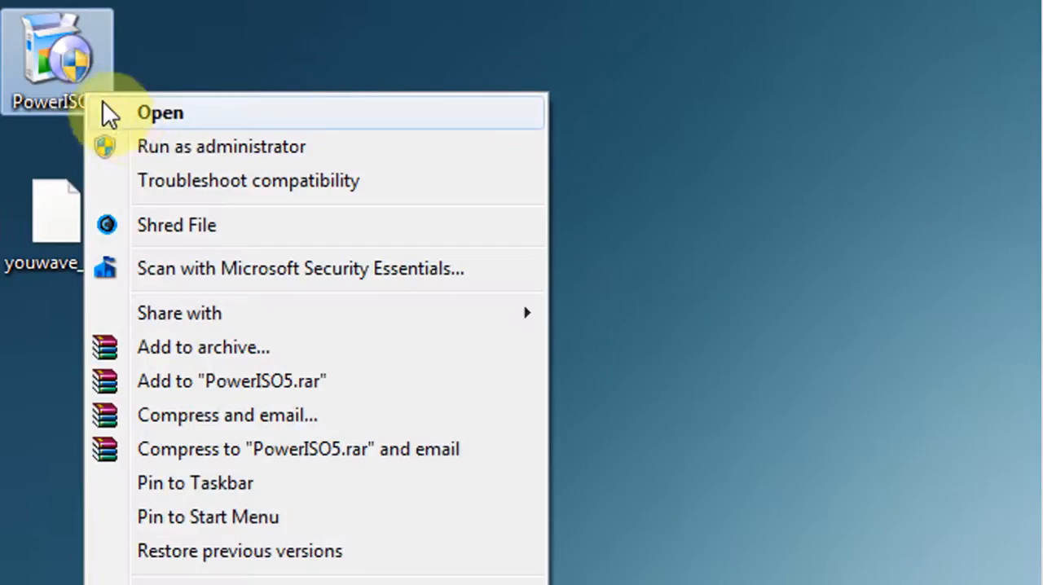
{"action": "left_click", "coordinate": [163, 112]}
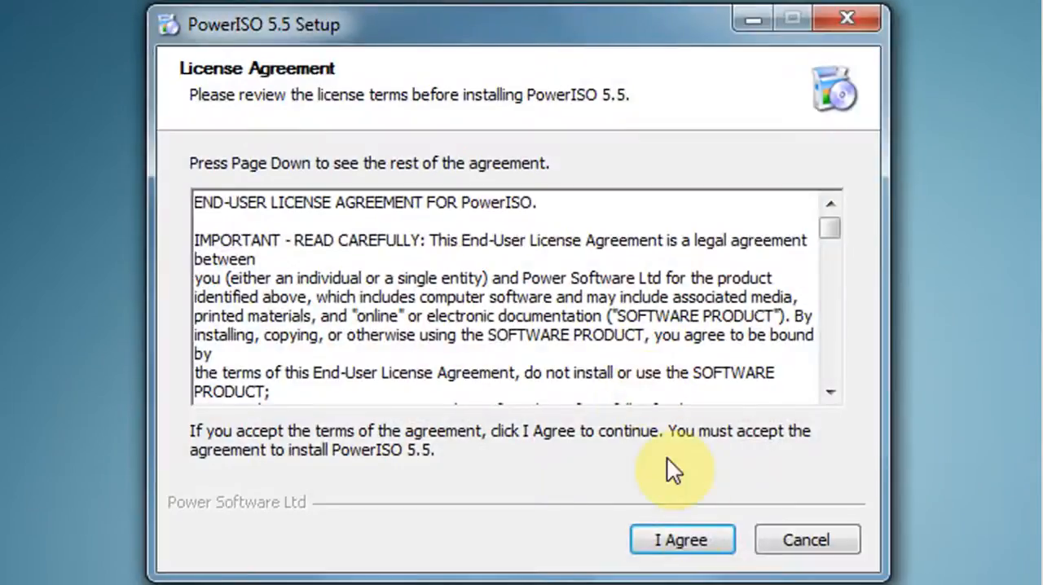
Accept the license, decline the AVG toolbar offer, and complete the PowerISO installation
{"action": "left_click", "coordinate": [680, 539]}
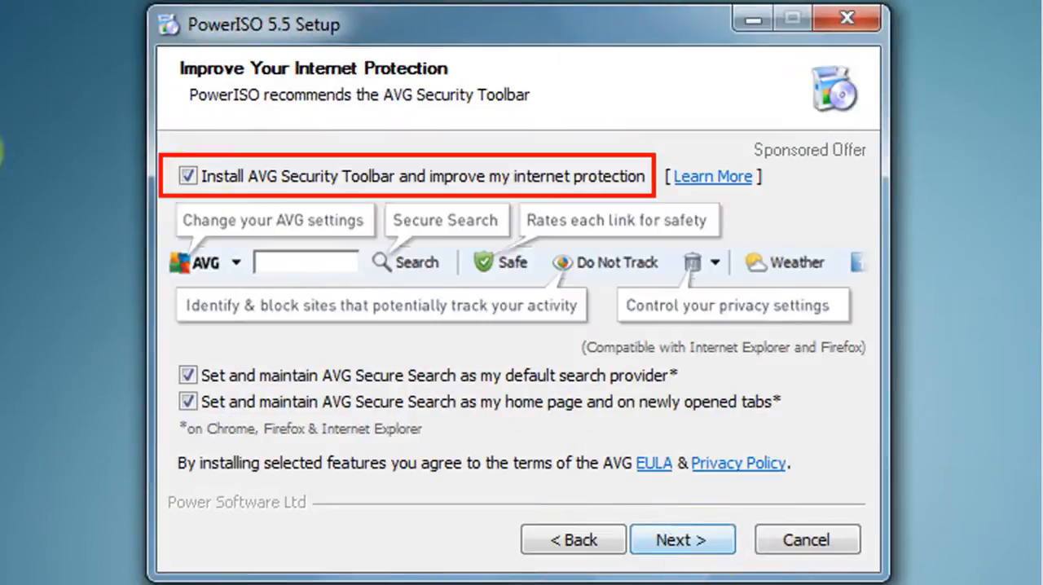
{"action": "left_click", "coordinate": [189, 176]}
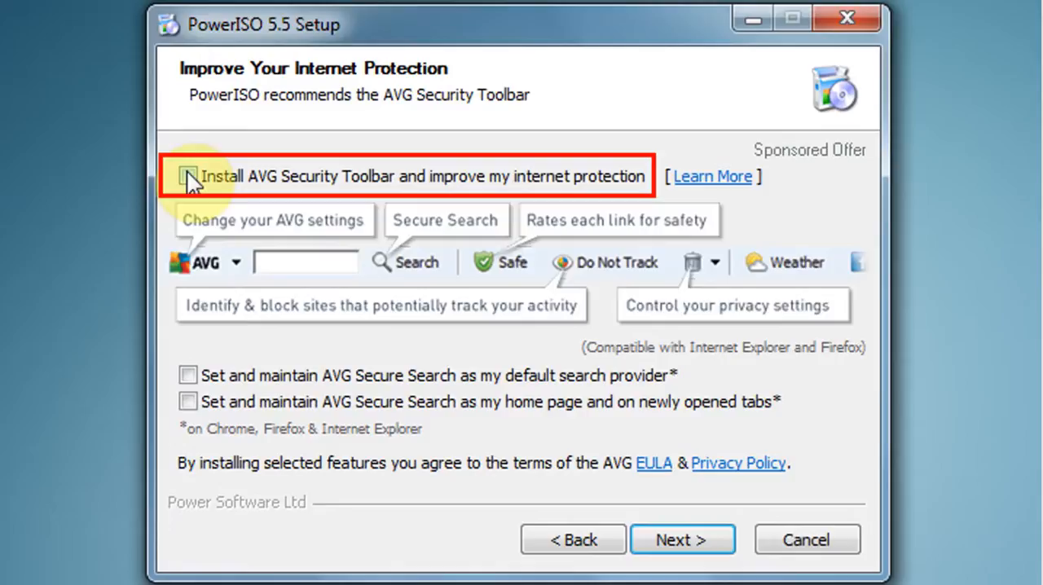
{"action": "left_click", "coordinate": [683, 539]}
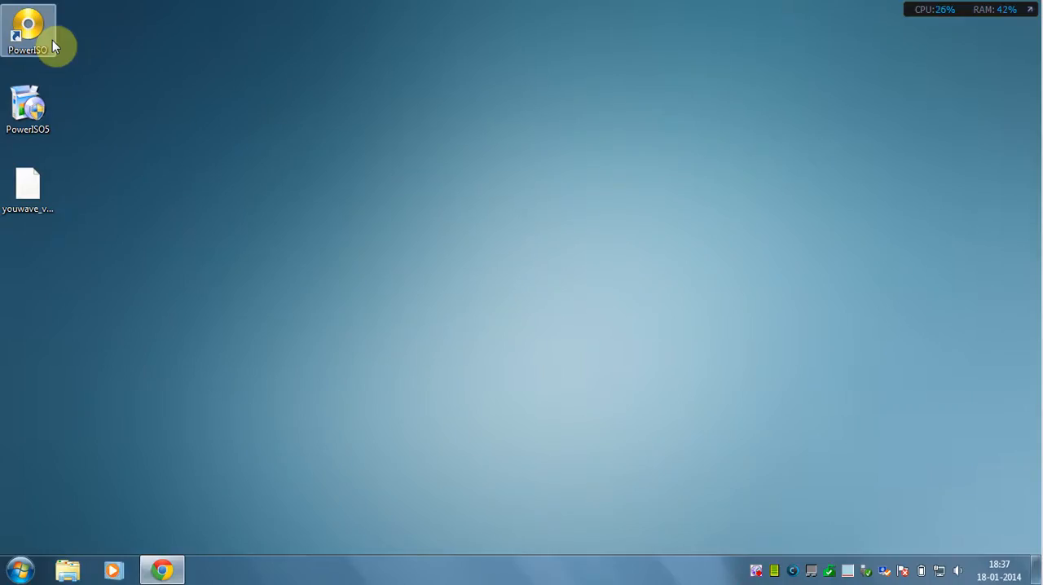
Start PowerISO from its new desktop shortcut, showing an empty new image file
{"action": "double_click", "coordinate": [30, 33]}
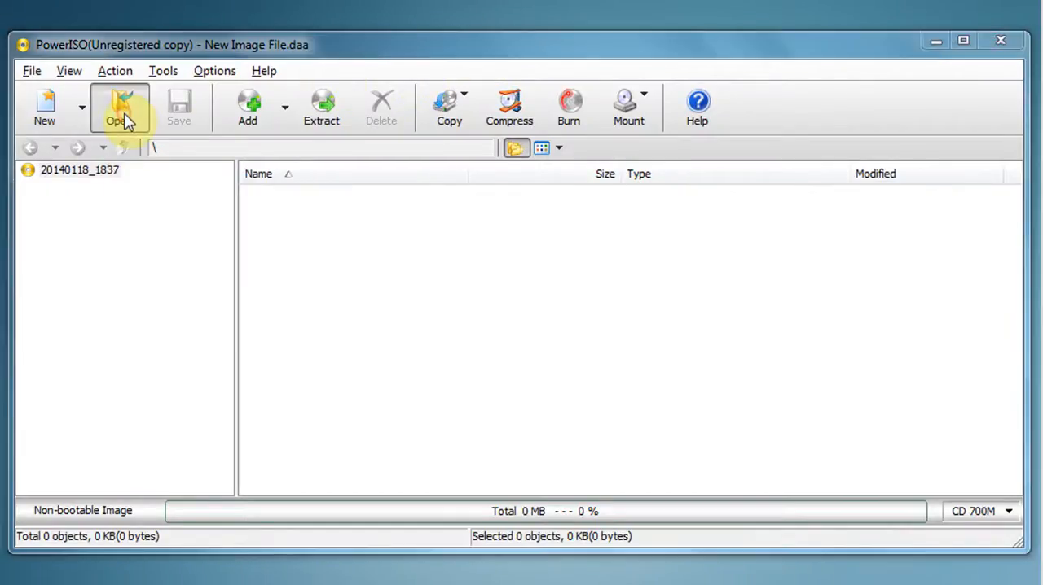
Load youwave_vm01.vdi and import its partition 2 (FAT32) contents
{"action": "left_click", "coordinate": [115, 107]}
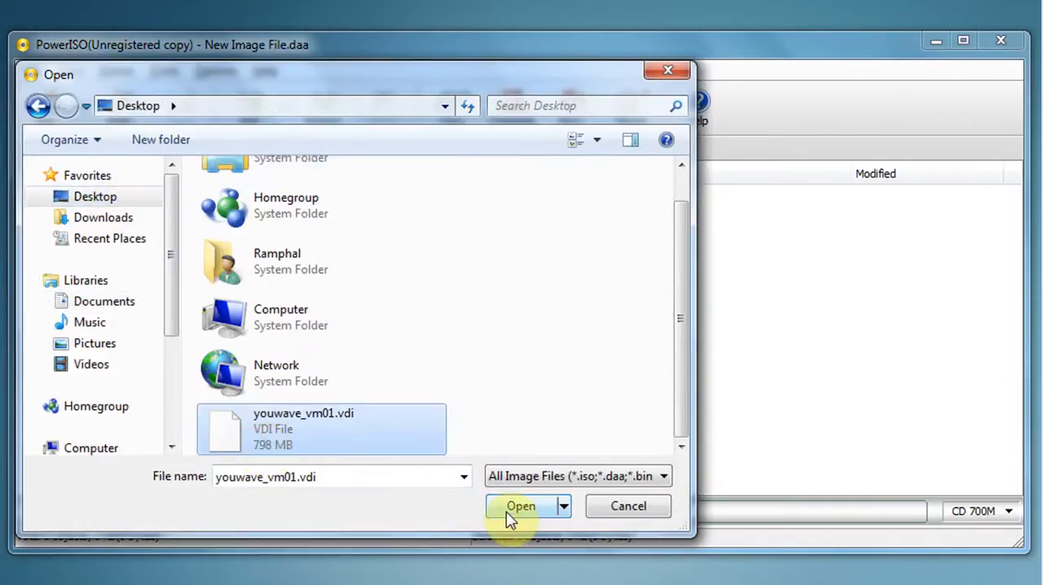
{"action": "left_click", "coordinate": [521, 505]}
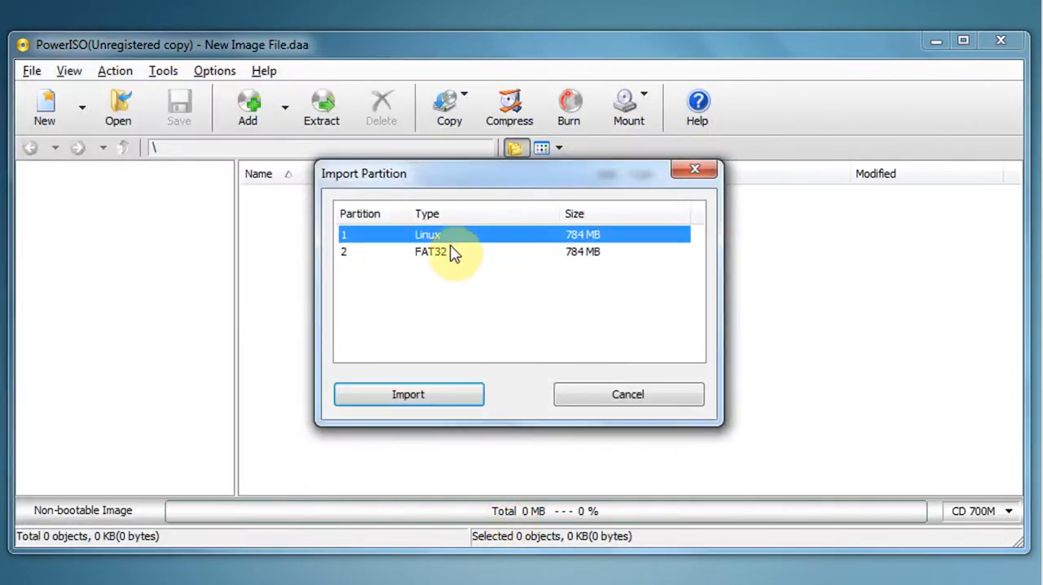
{"action": "left_click", "coordinate": [430, 251]}
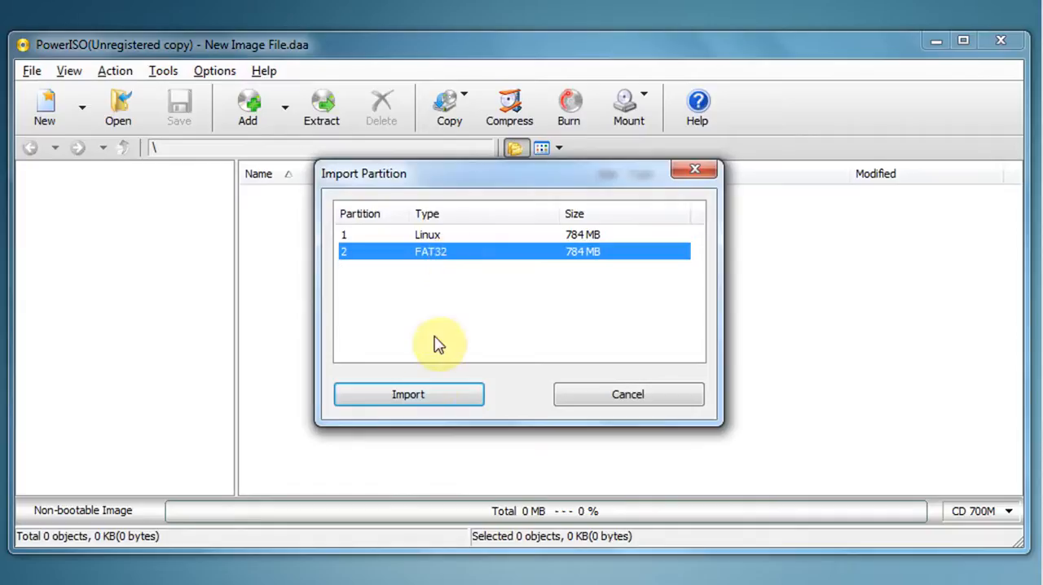
{"action": "left_click", "coordinate": [407, 394]}
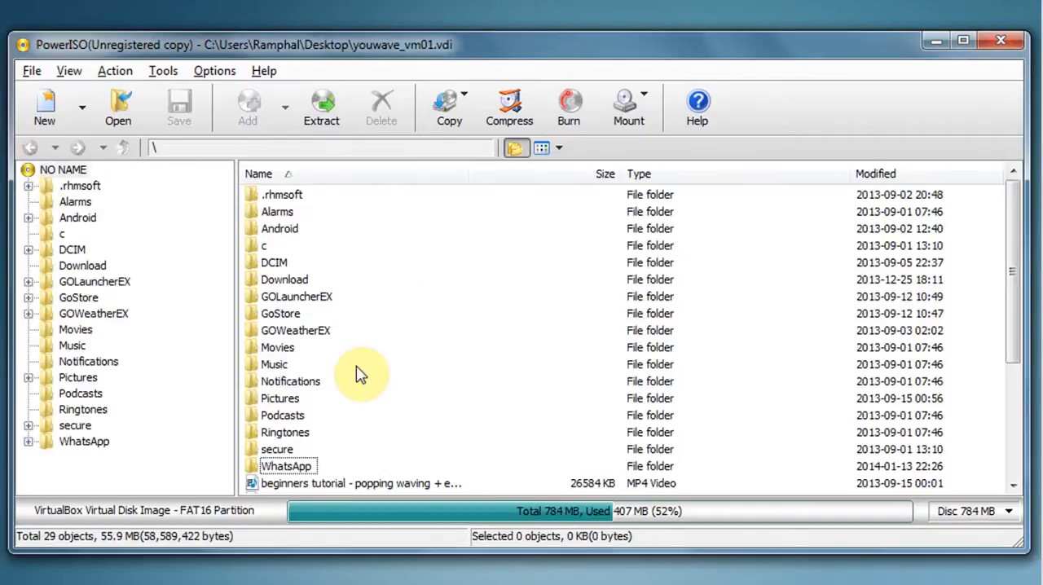
{"action": "mouse_move", "coordinate": [318, 453]}
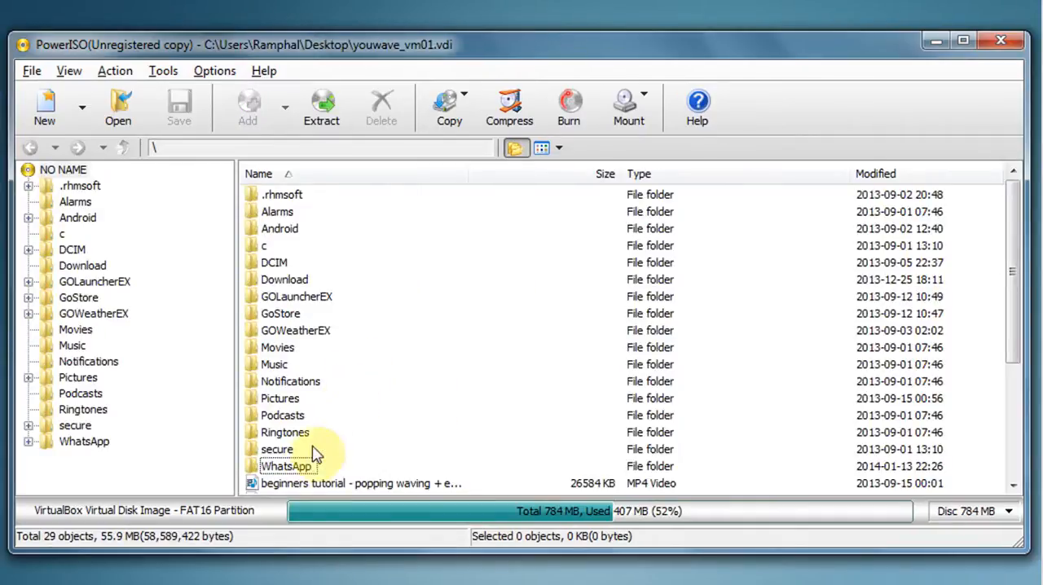
Select the WhatsApp folder and begin extracting it
{"action": "left_click", "coordinate": [286, 466]}
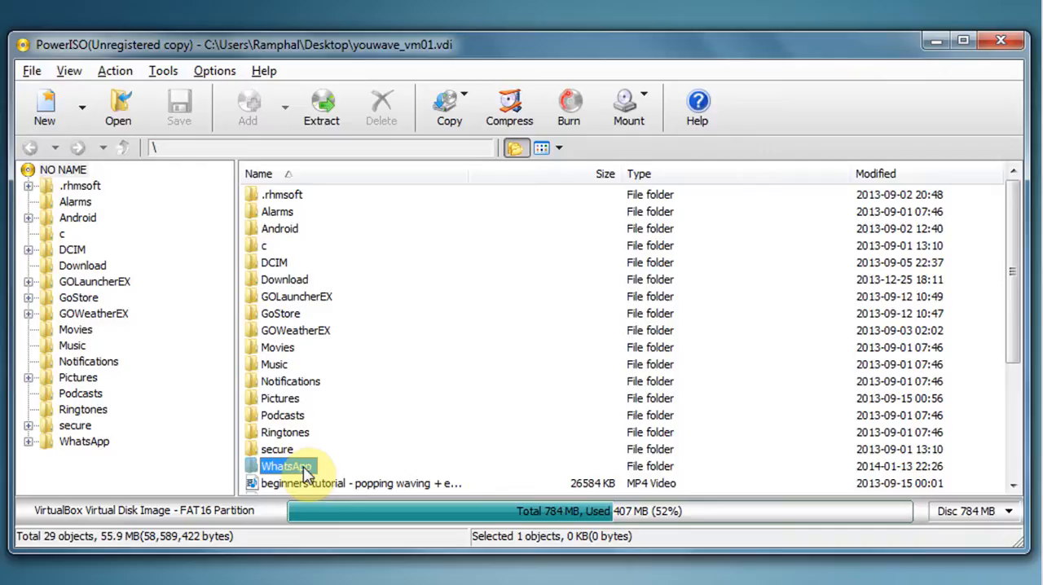
{"action": "left_click", "coordinate": [321, 101]}
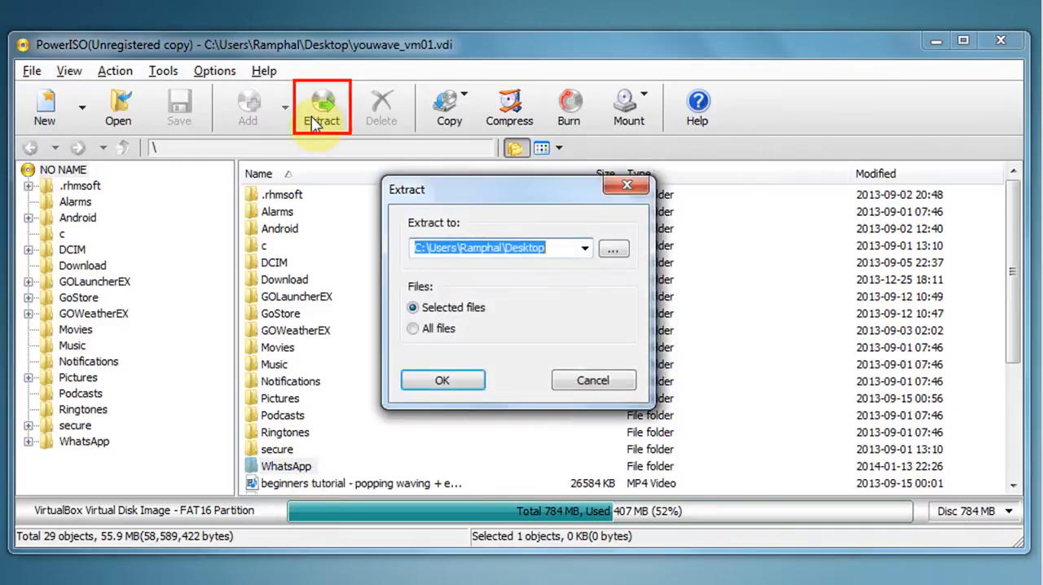
Set the Desktop as the destination and extract the WhatsApp folder there
{"action": "left_click", "coordinate": [613, 248]}
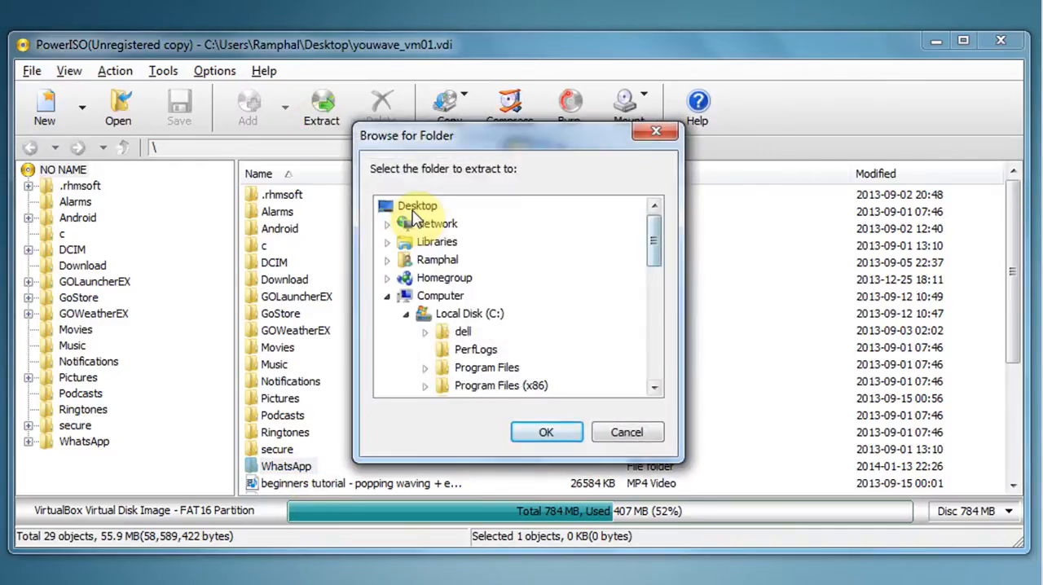
{"action": "left_click", "coordinate": [546, 432]}
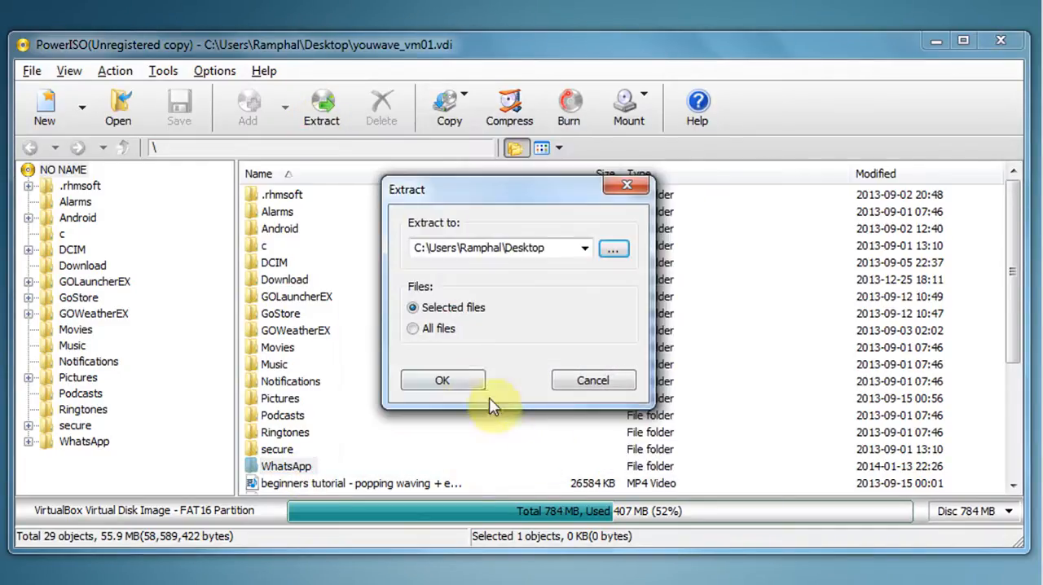
{"action": "left_click", "coordinate": [443, 380]}
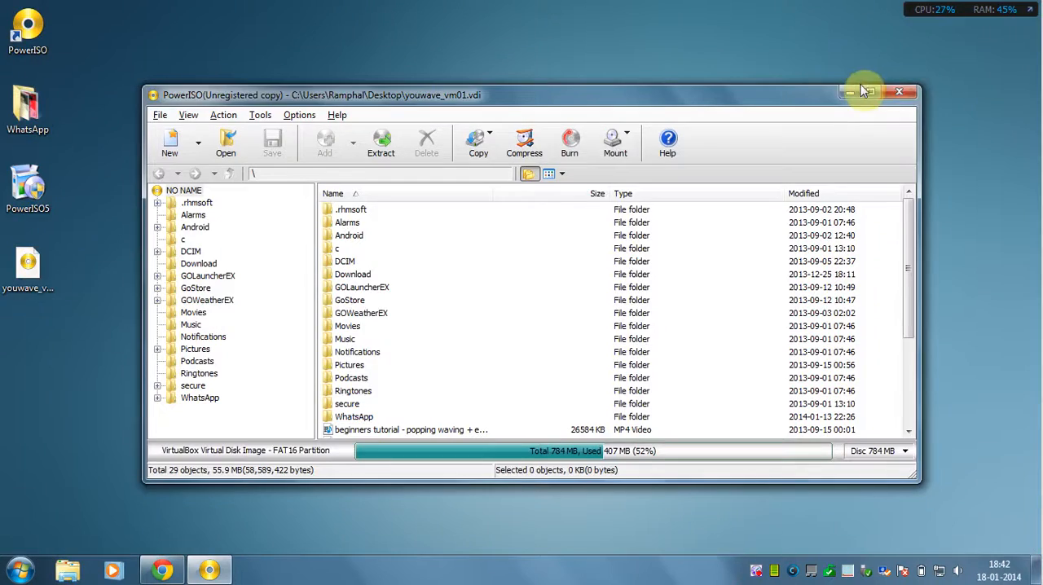
Close the PowerISO window, leaving the extracted WhatsApp folder on the desktop
{"action": "left_click", "coordinate": [896, 93]}
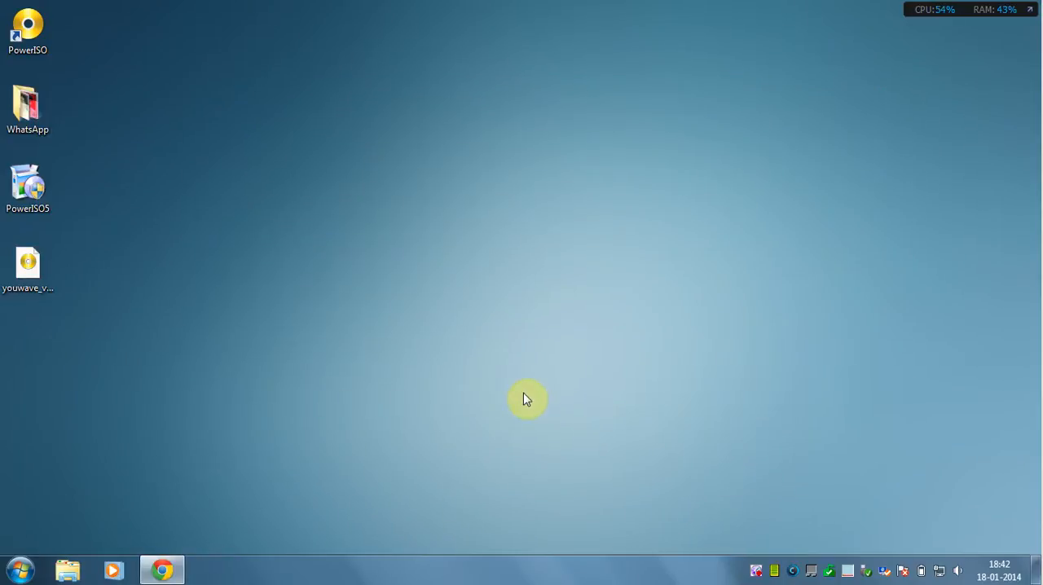
{"action": "mouse_move", "coordinate": [741, 531]}
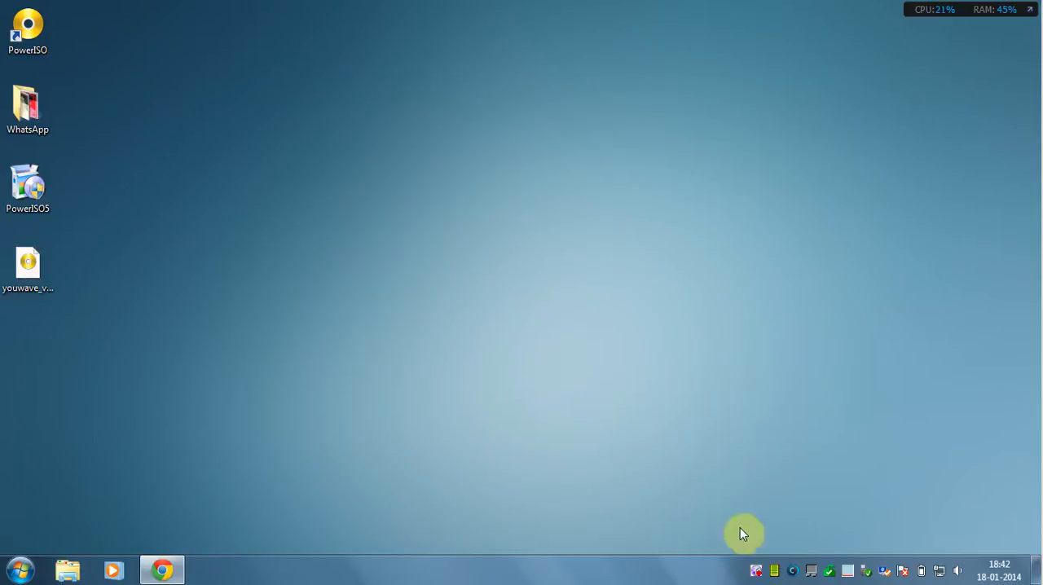